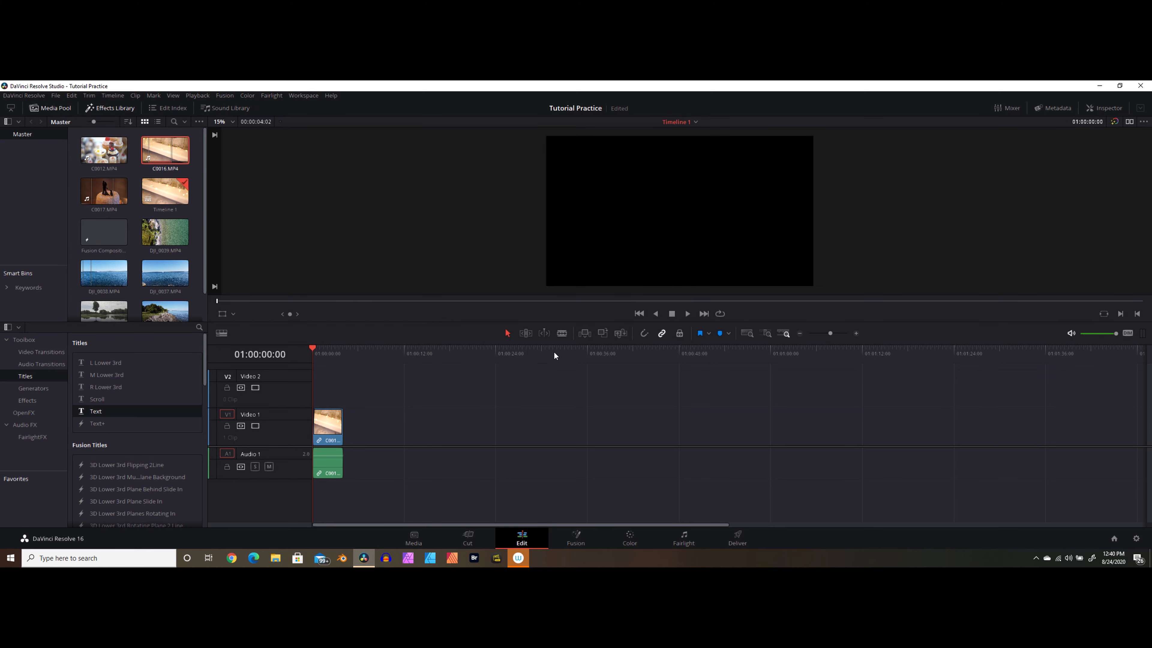
Browse the Effects Library to the Titles list
click(42, 363)
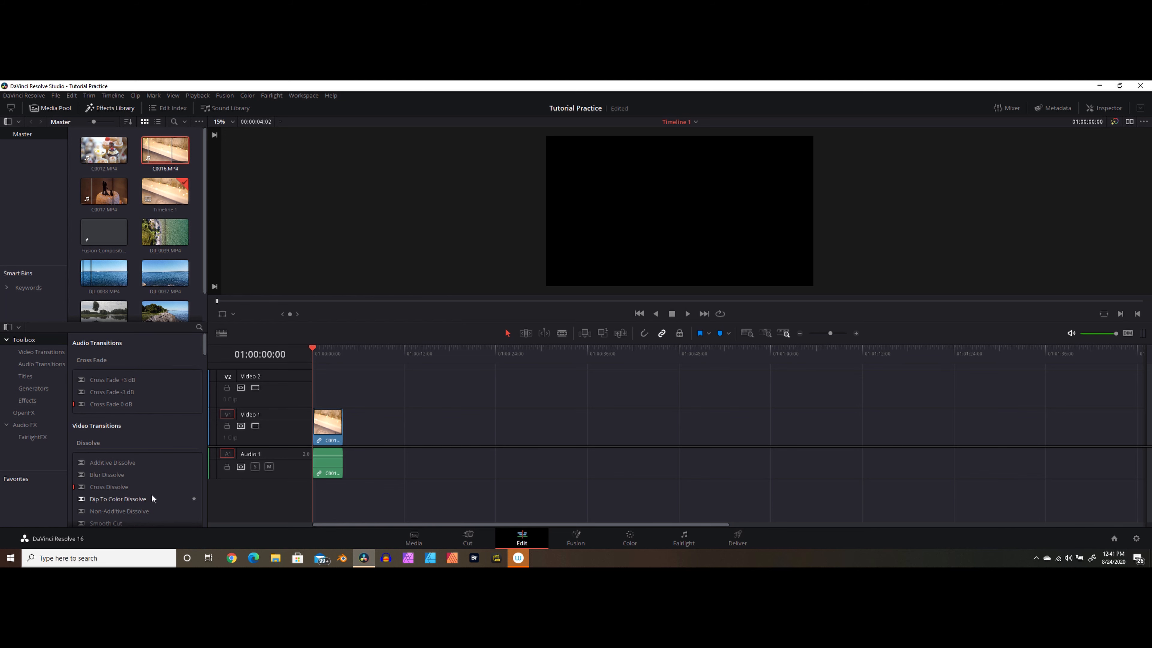
mouse_move(65, 514)
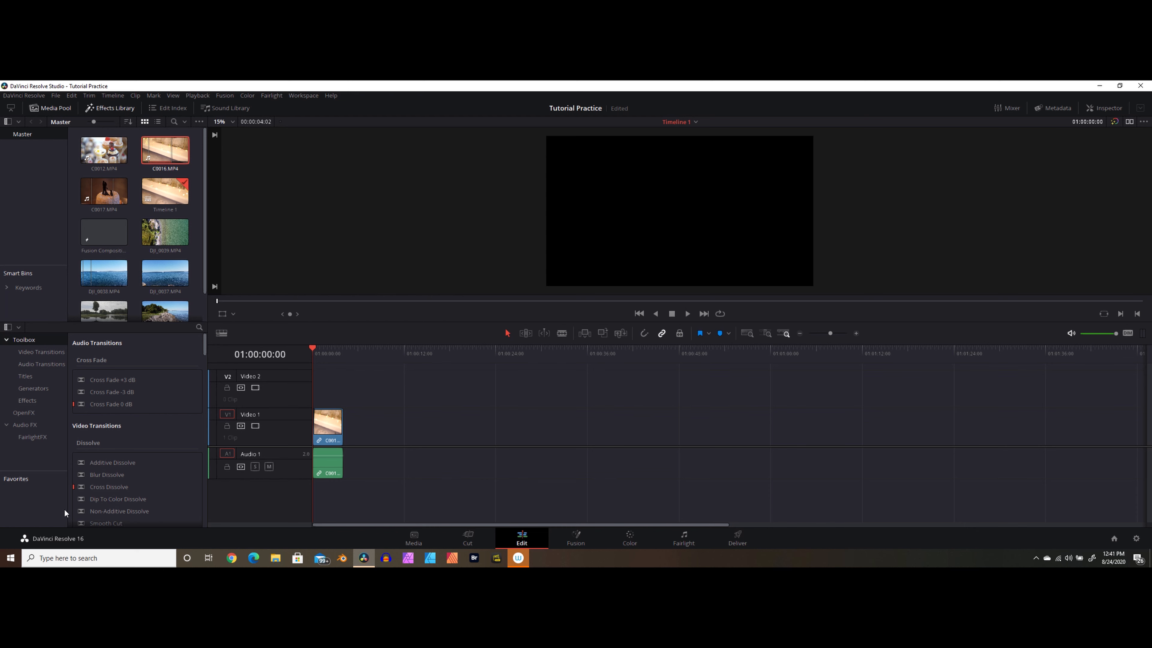
click(110, 108)
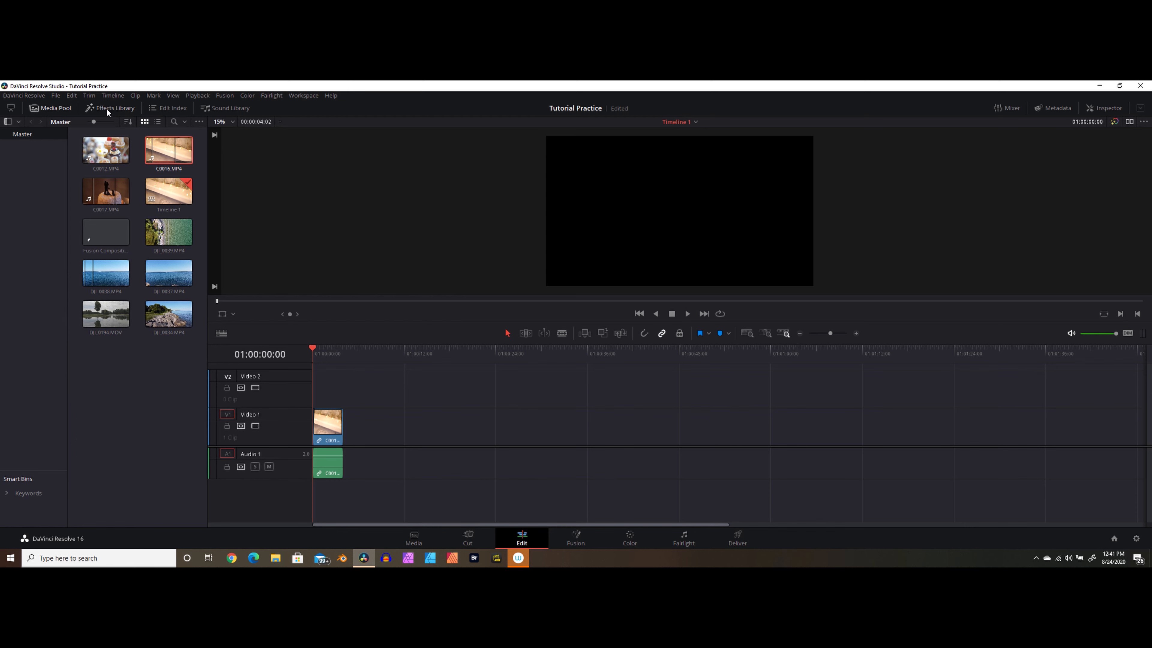
click(114, 108)
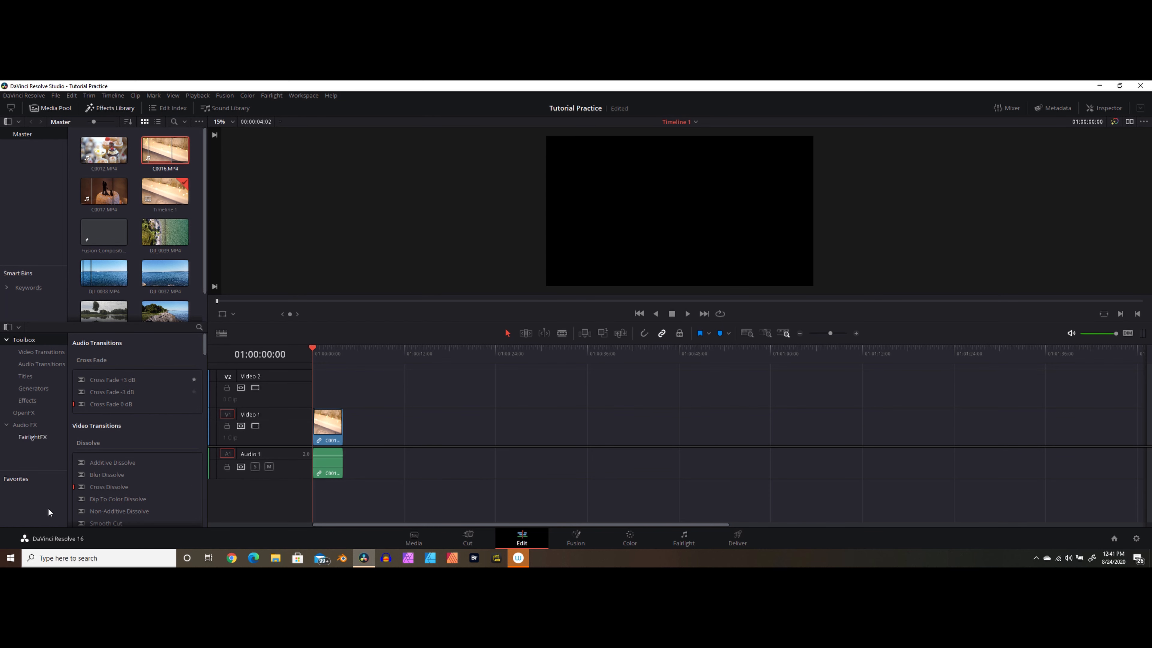
mouse_move(66, 452)
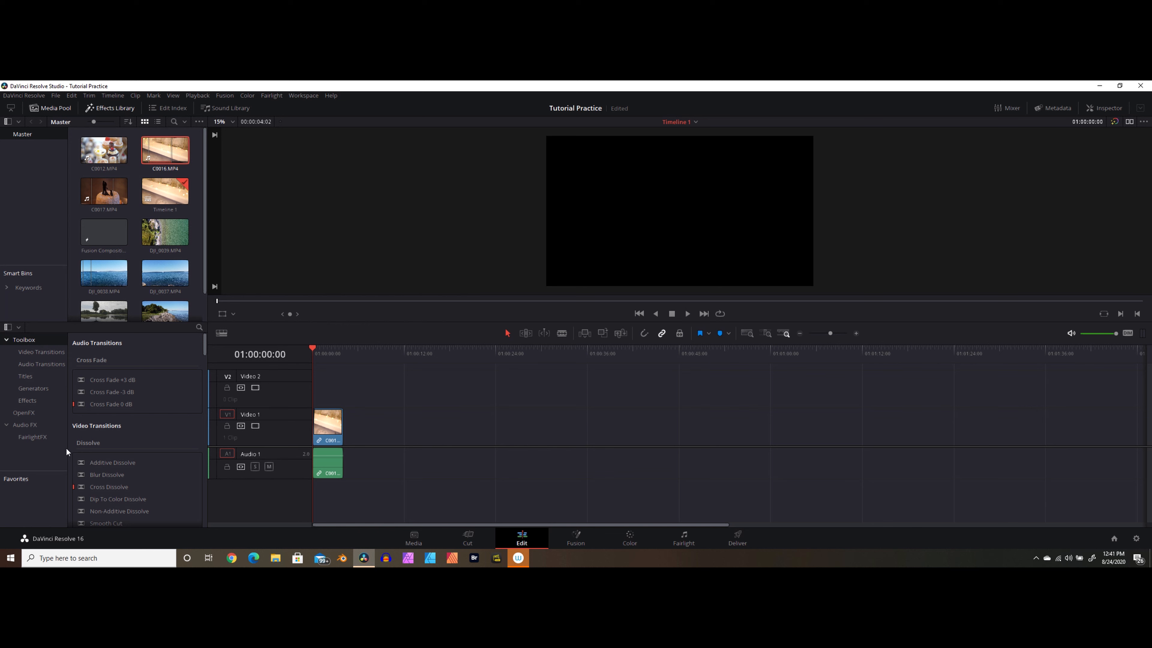
mouse_move(25, 376)
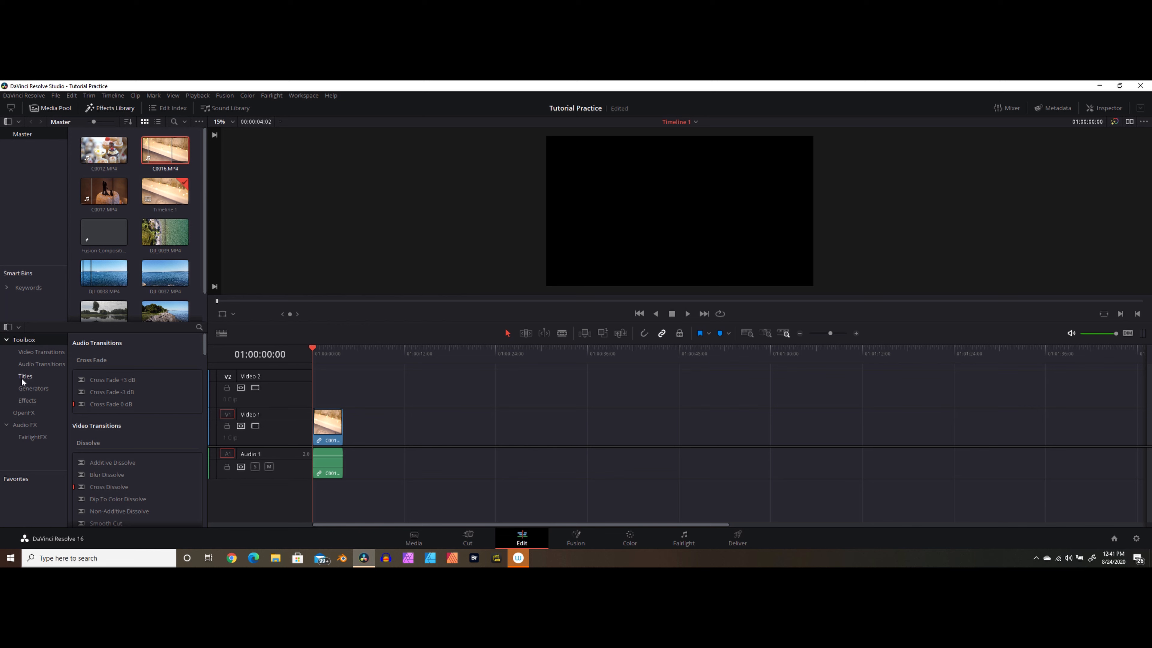
click(25, 376)
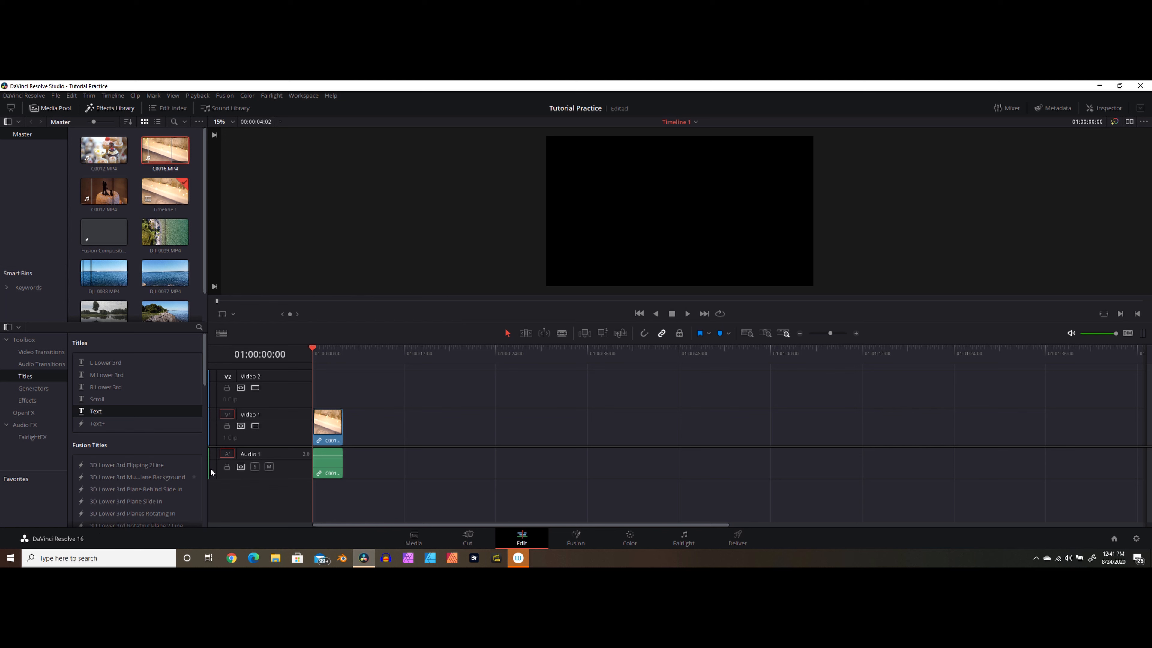
mouse_move(84, 458)
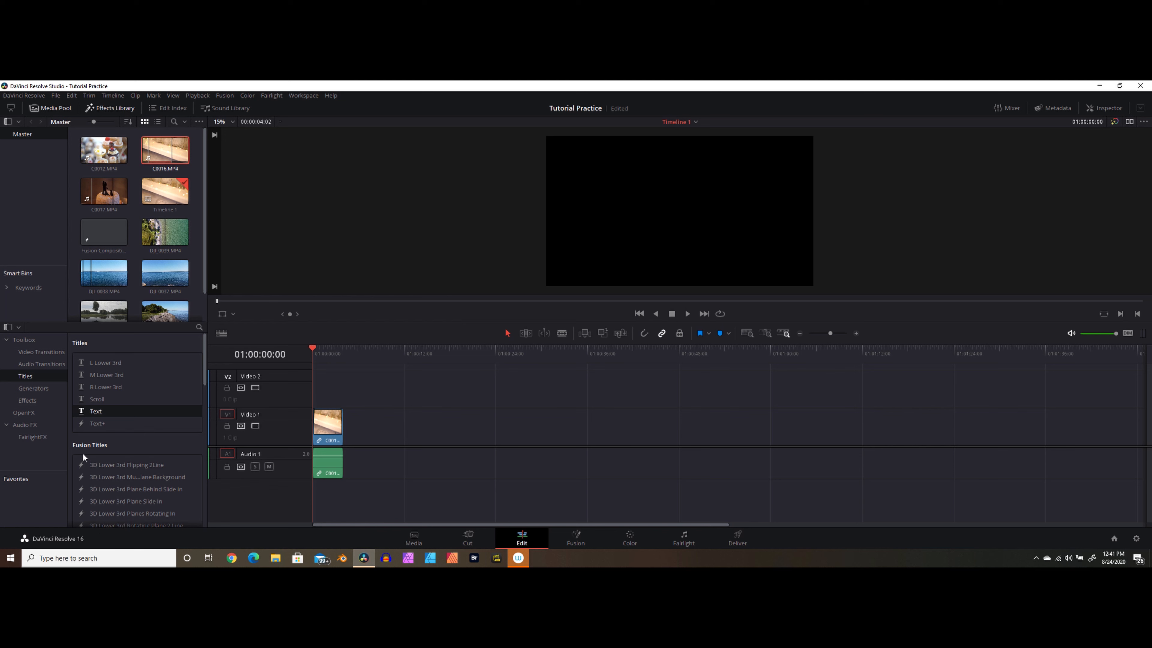
mouse_move(19, 453)
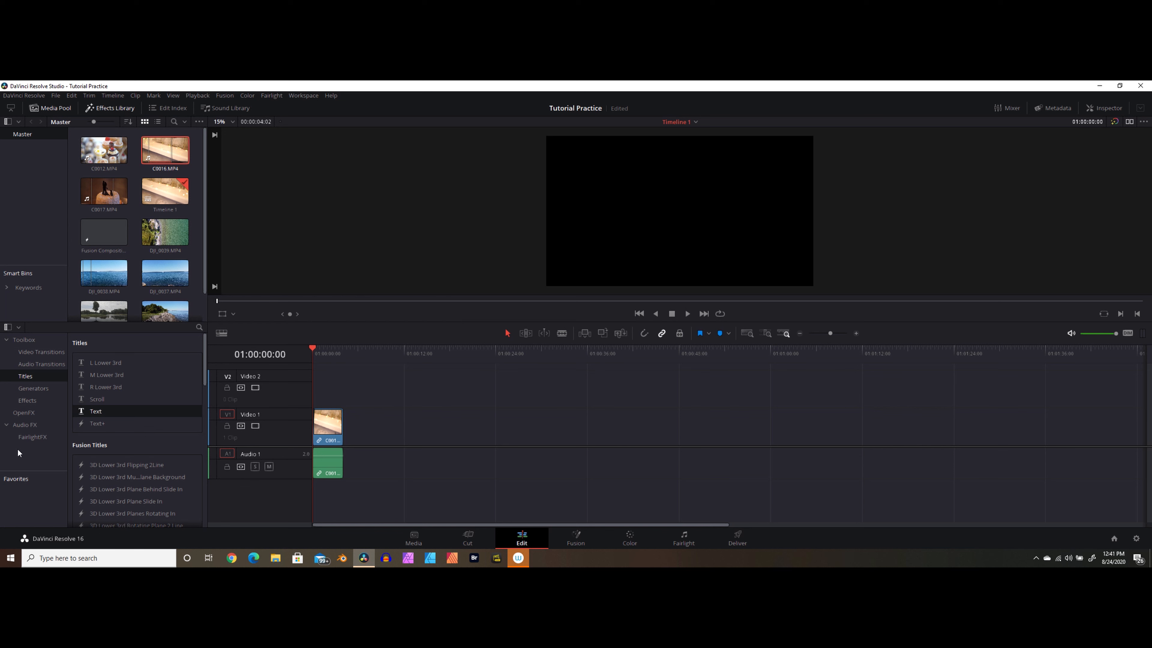
mouse_move(62, 443)
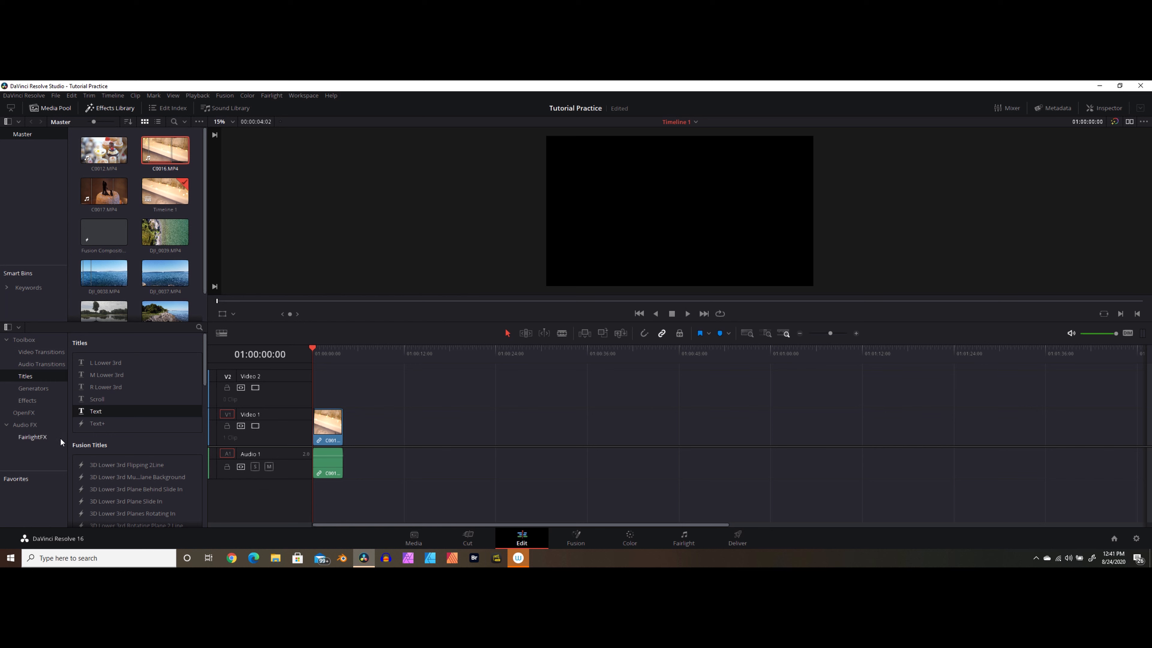
mouse_move(65, 442)
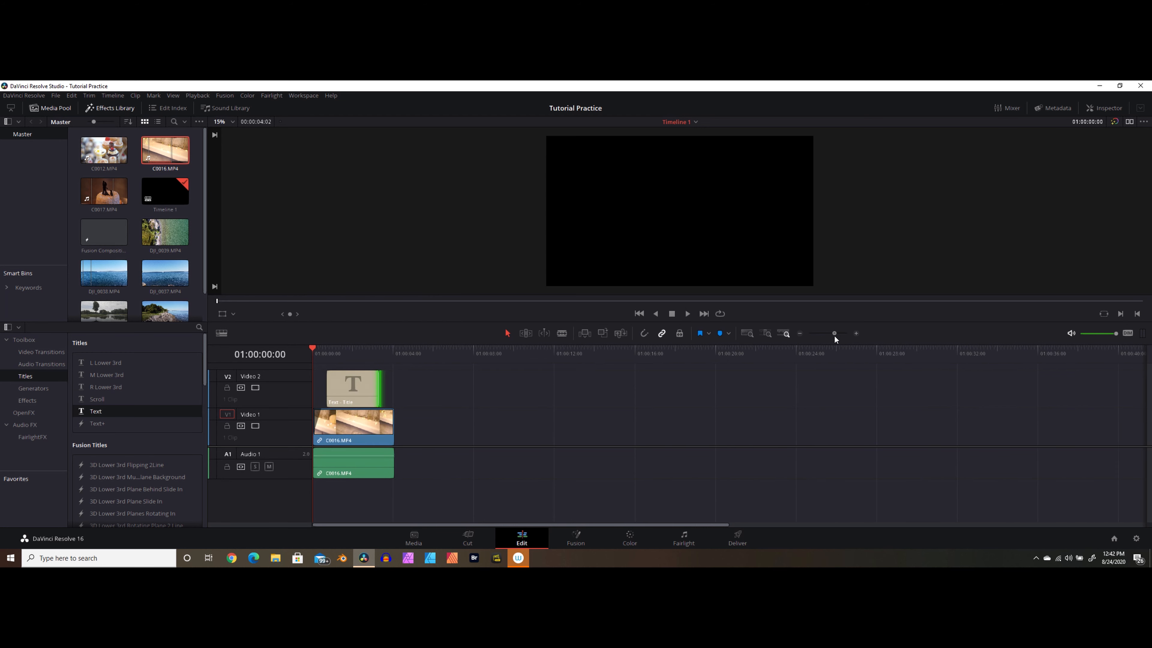
Select the Text title clip on Video 2 and park the playhead partway through it
click(834, 333)
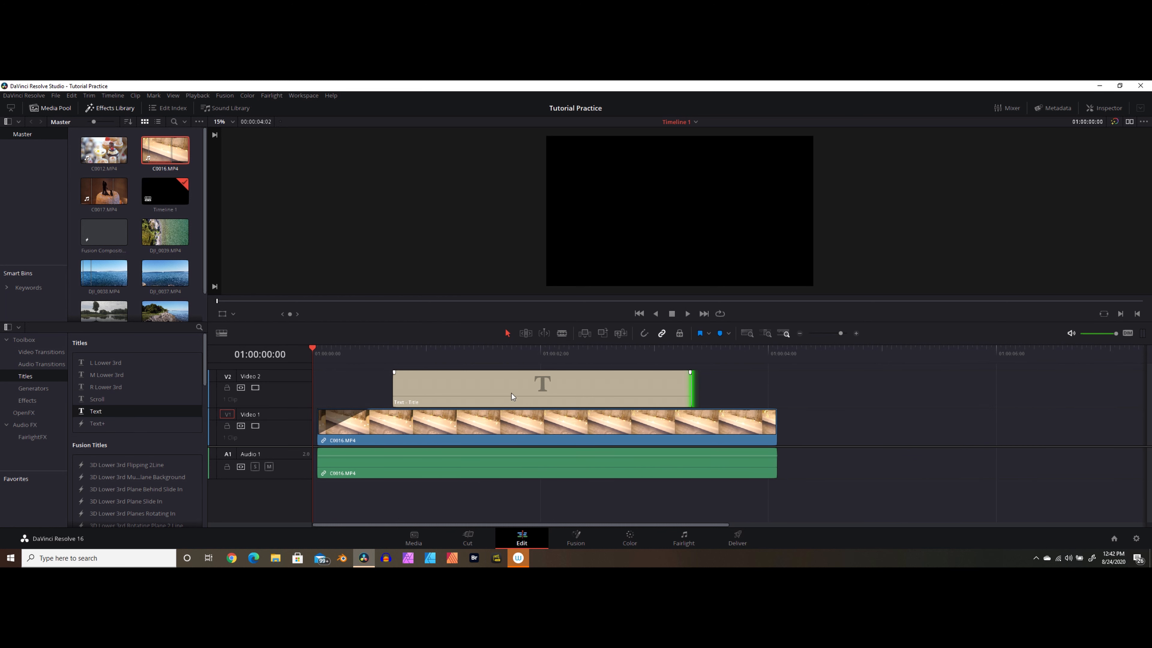
click(541, 387)
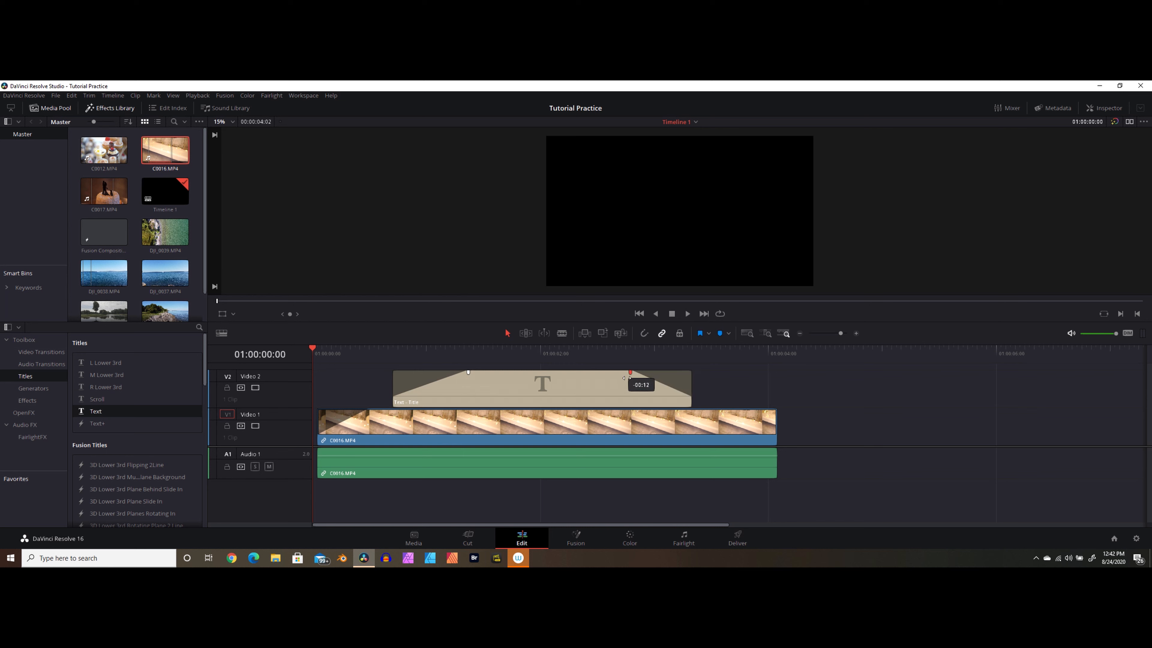
click(517, 354)
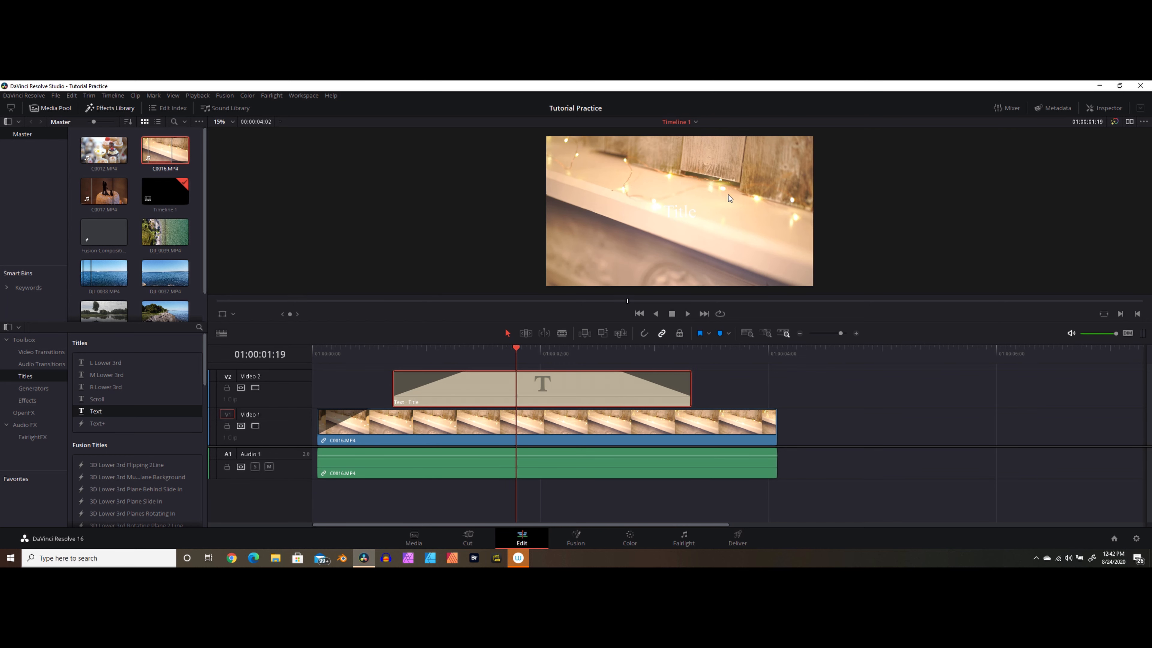
mouse_move(1051, 225)
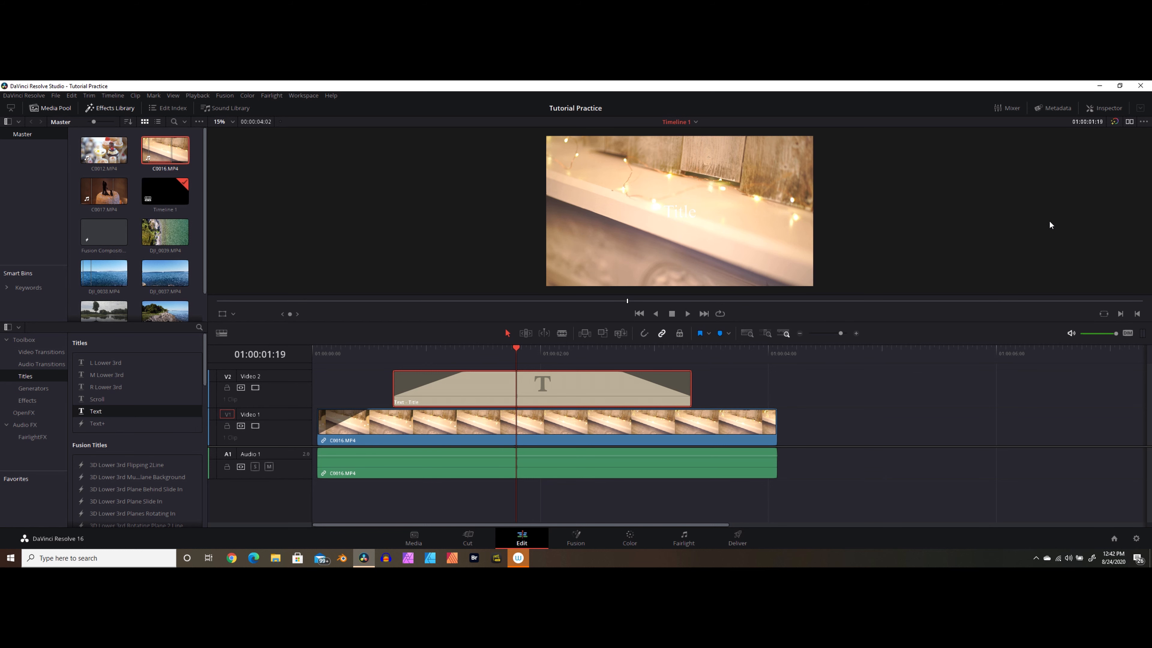
Change the title's Rich Text to 'Wedding 2020' in the Inspector
click(1105, 108)
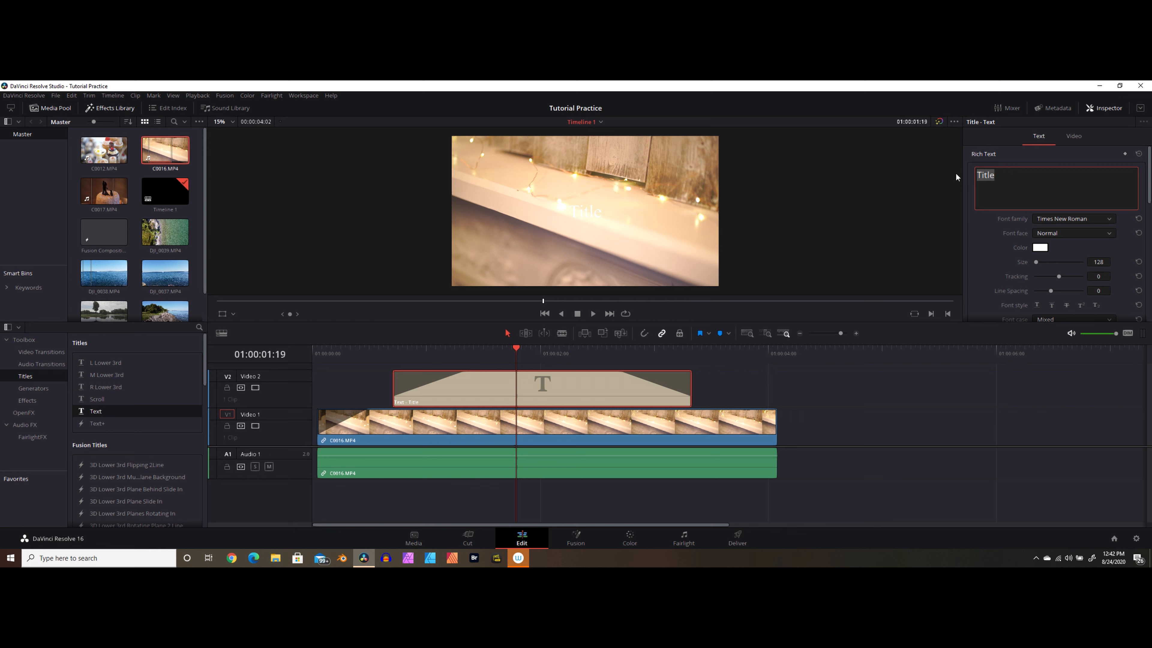
text(We)
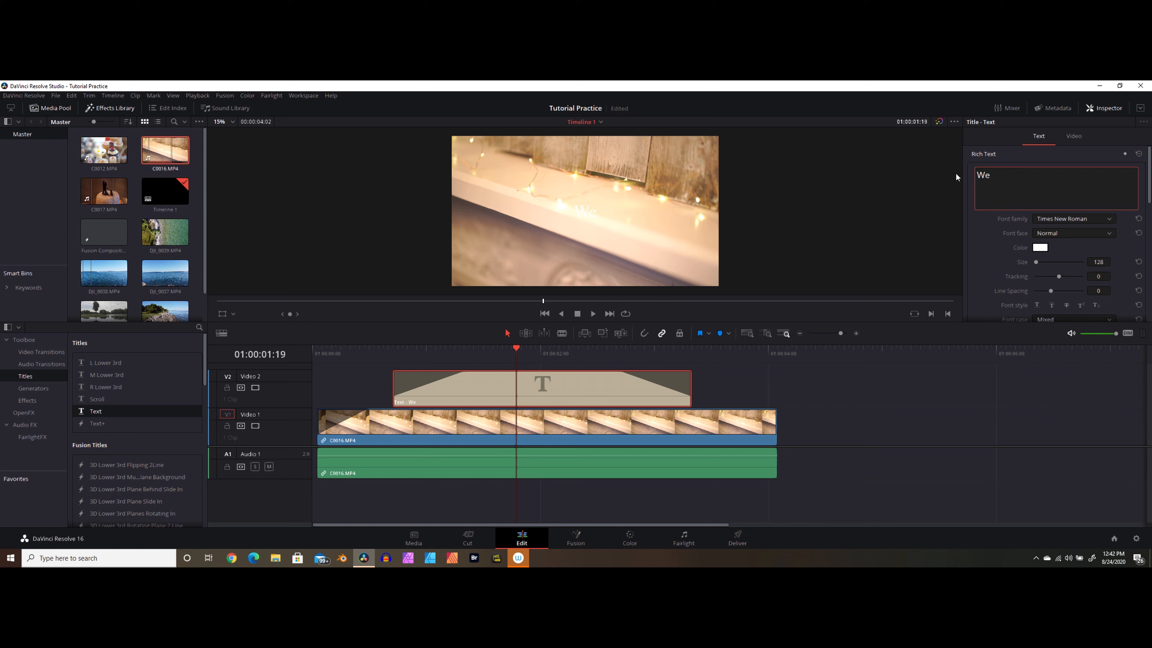
text(dding 202)
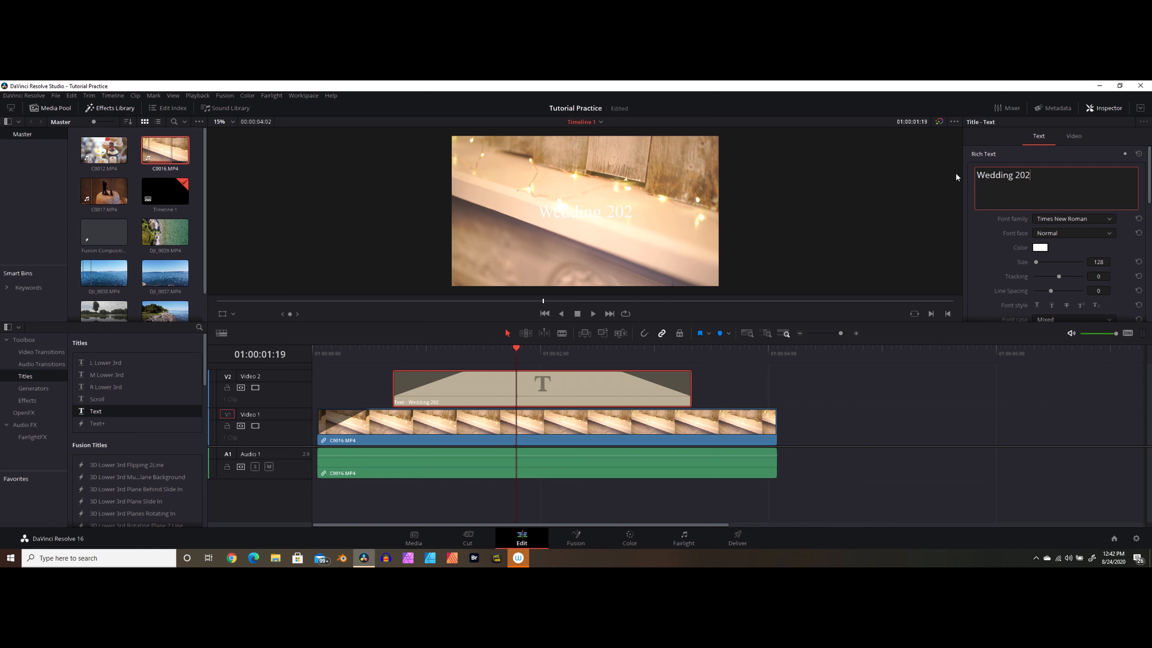
text(0)
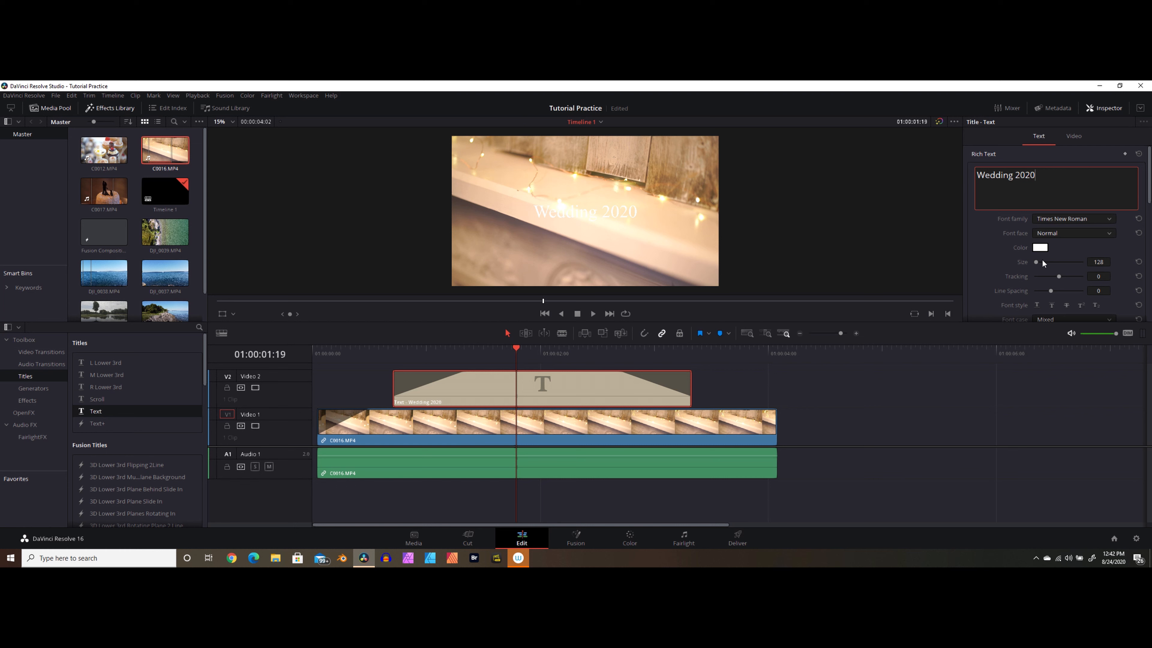
Recolour the text to a slightly darkened pale cream and confirm
click(1040, 247)
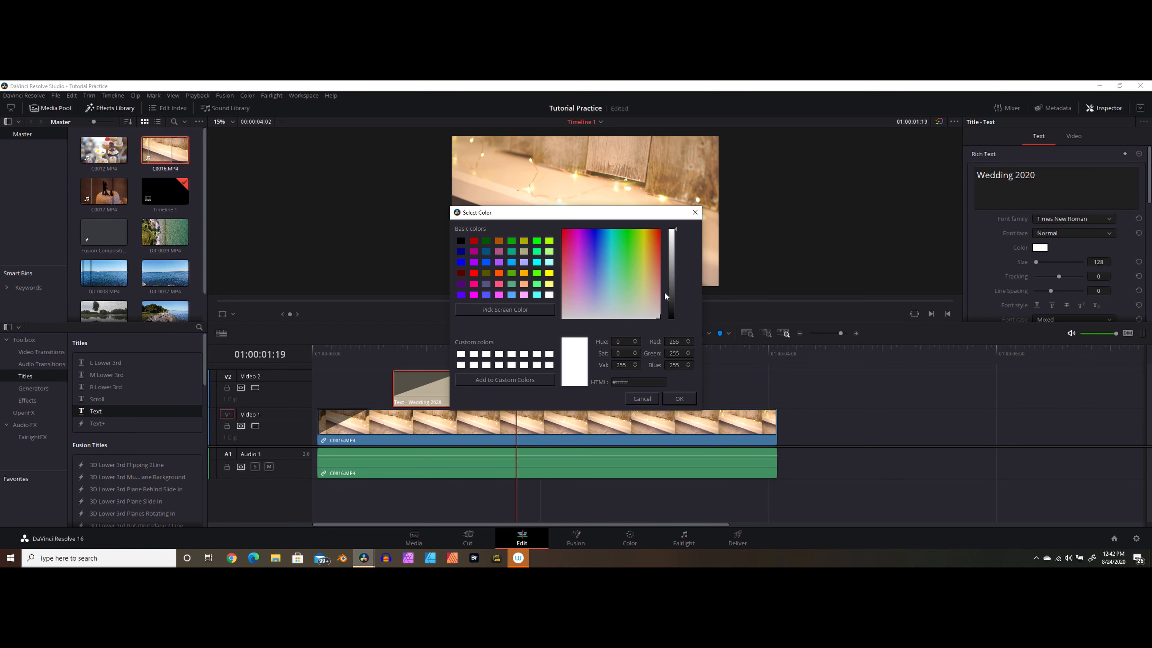
click(641, 301)
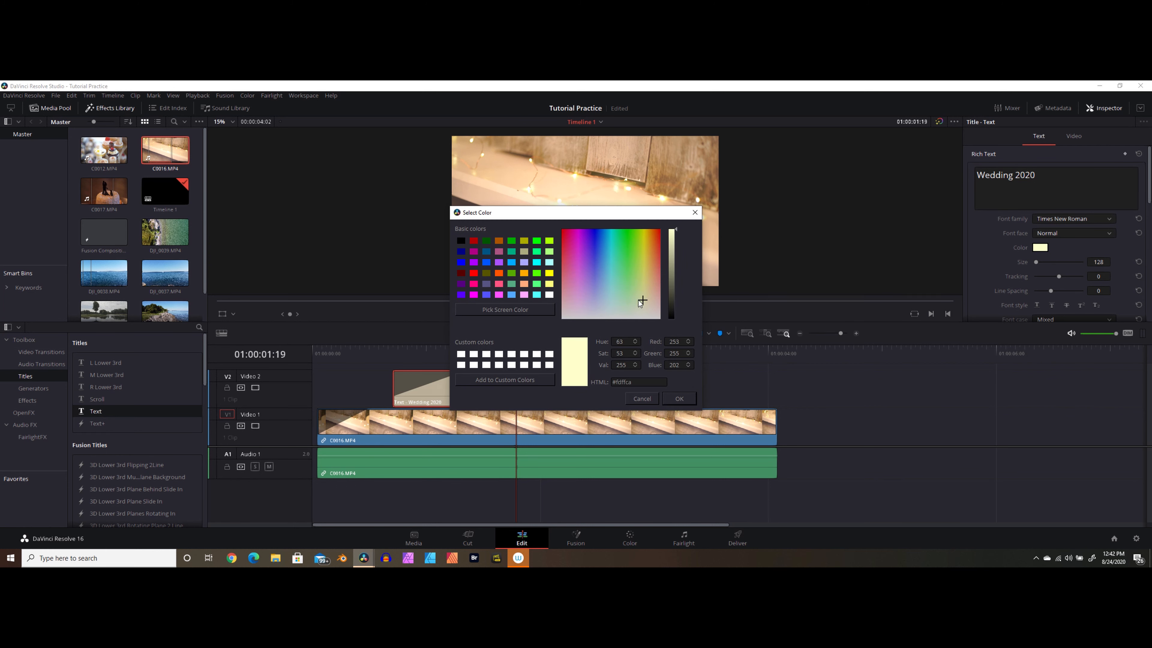
click(645, 301)
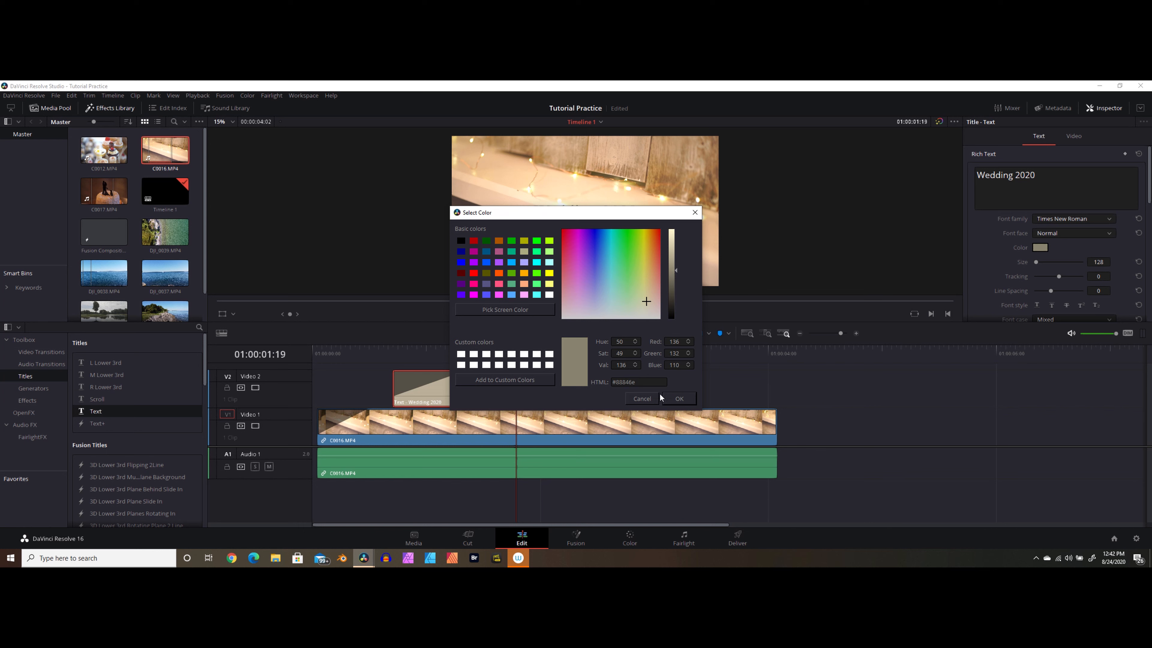
click(679, 398)
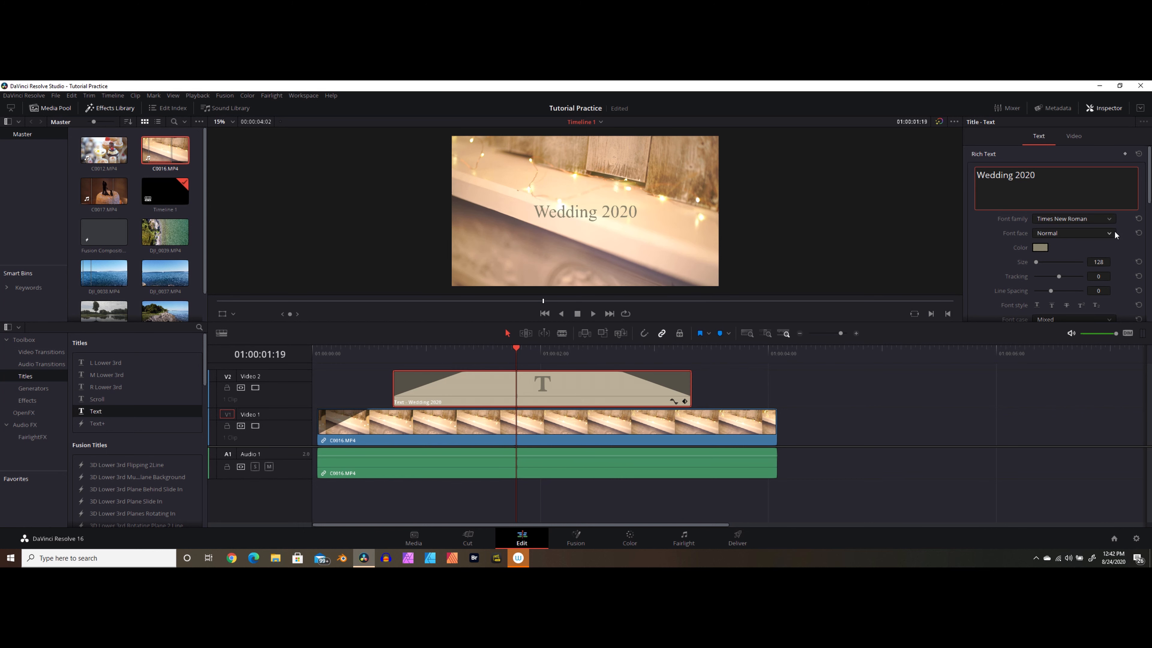
Set the title's font family to Gabriola
click(1073, 219)
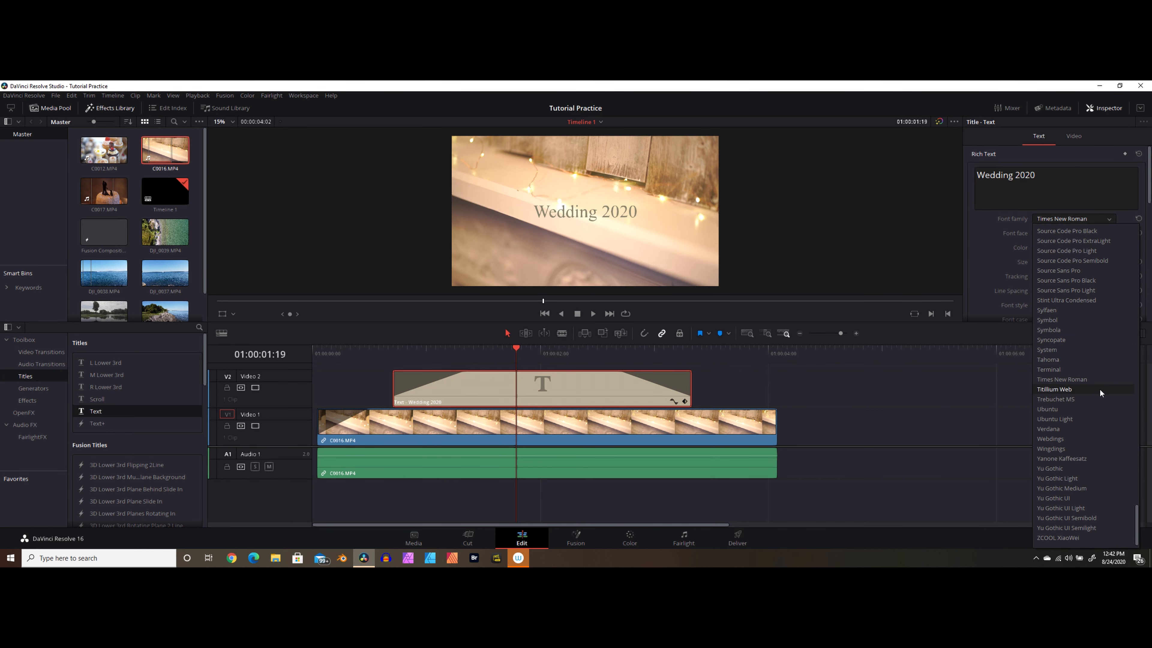
scroll(up, 3)
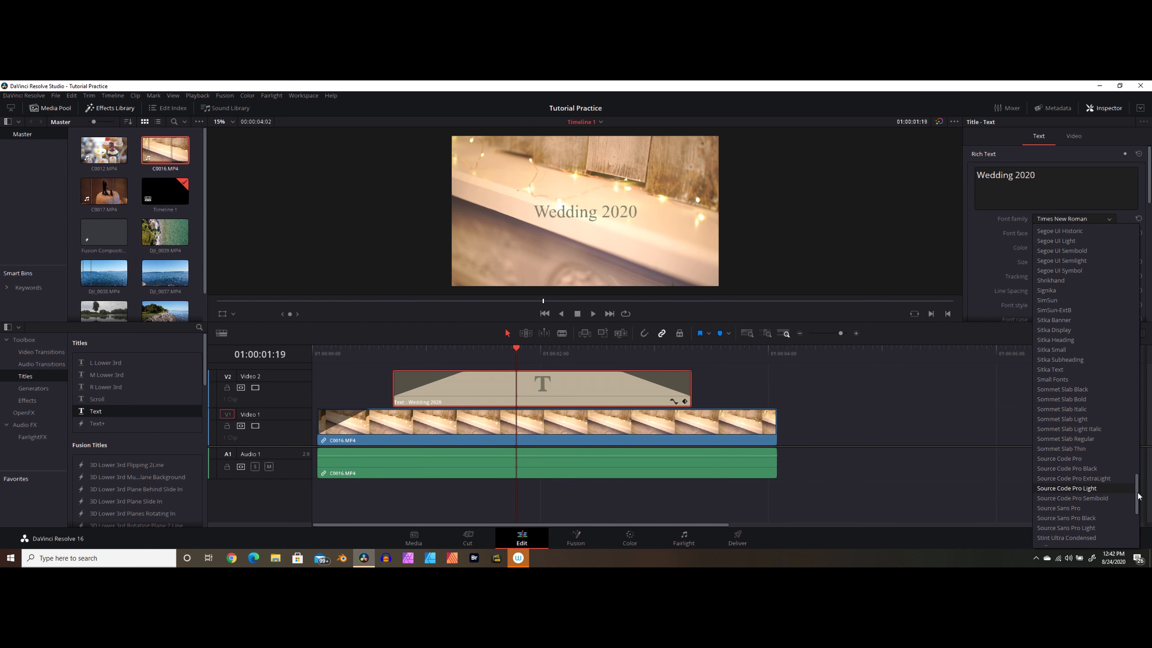
scroll(up, 3)
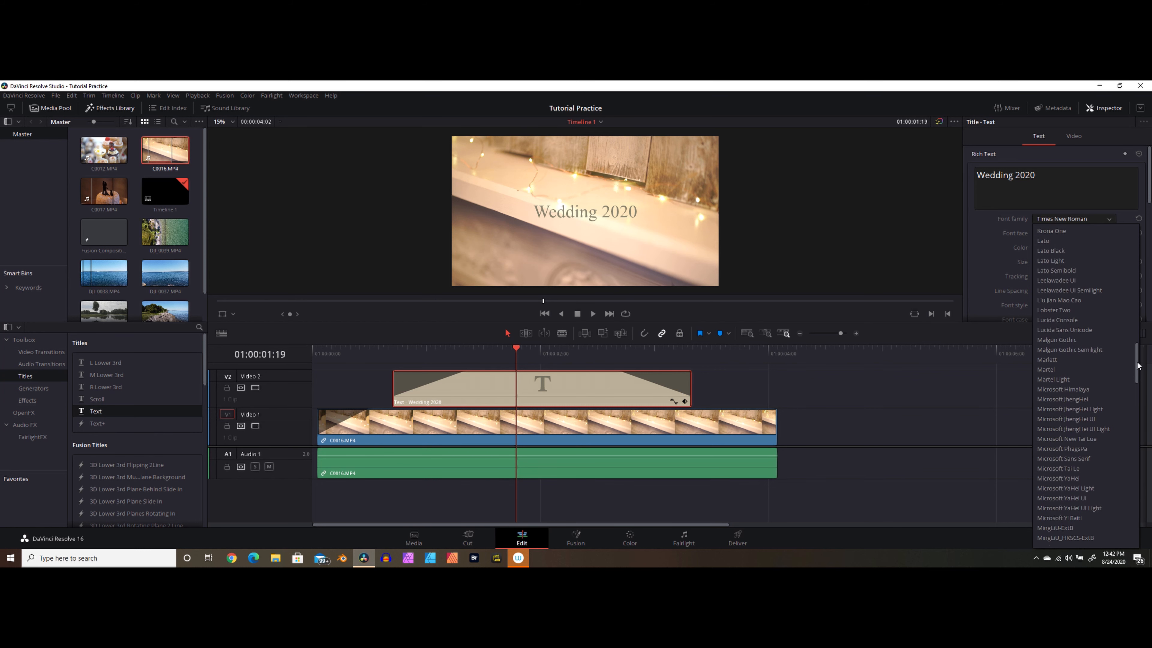
scroll(up, 3)
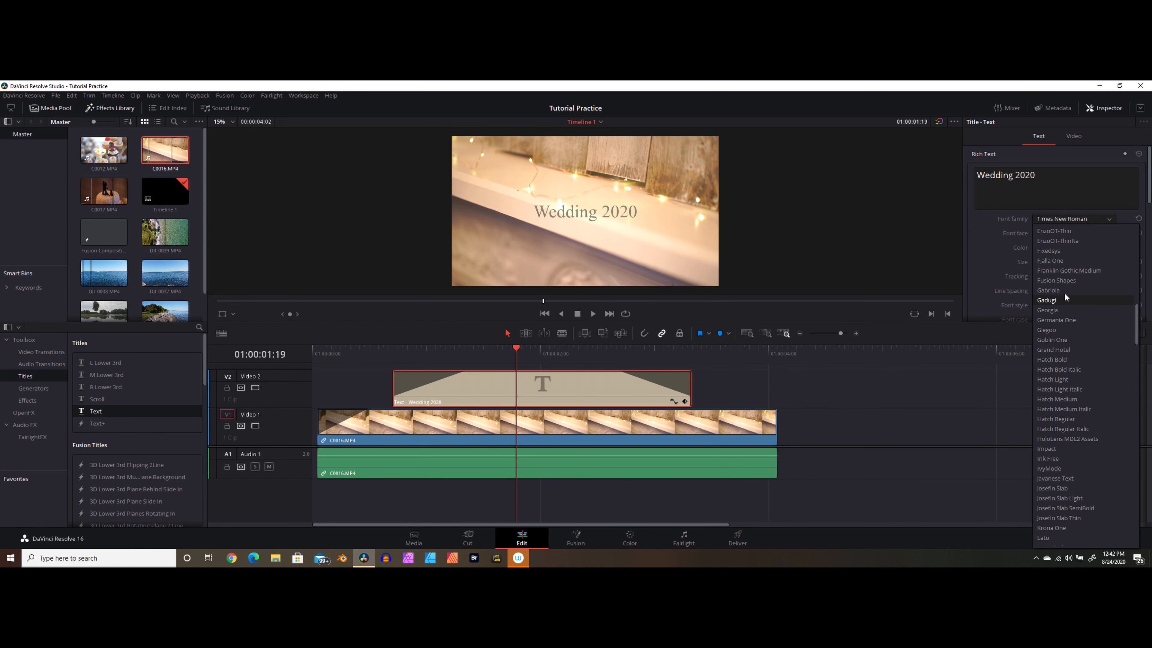
click(1046, 289)
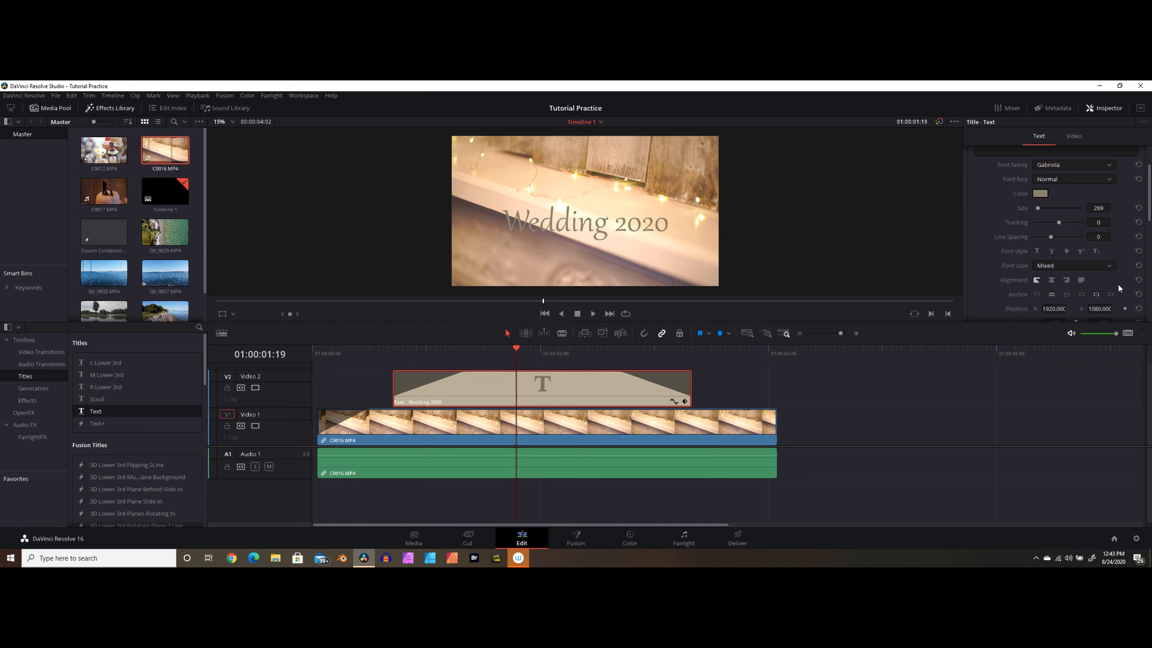
Keyframe the title's Position with a raised Y value and play back to review
scroll(down, 3)
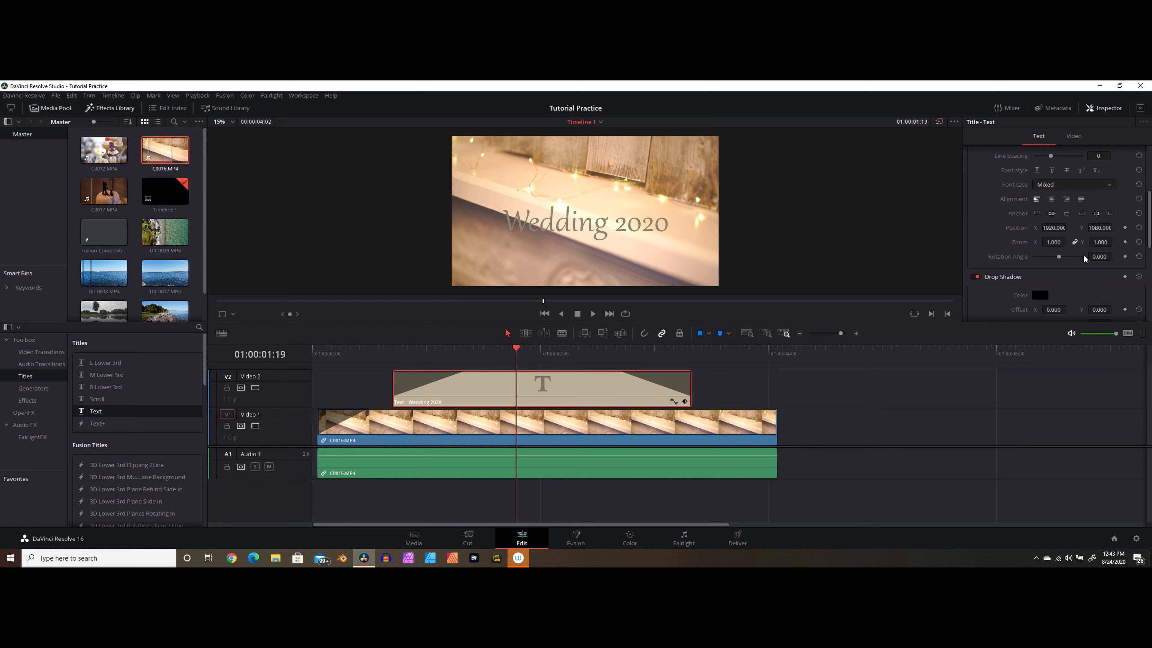
click(1116, 225)
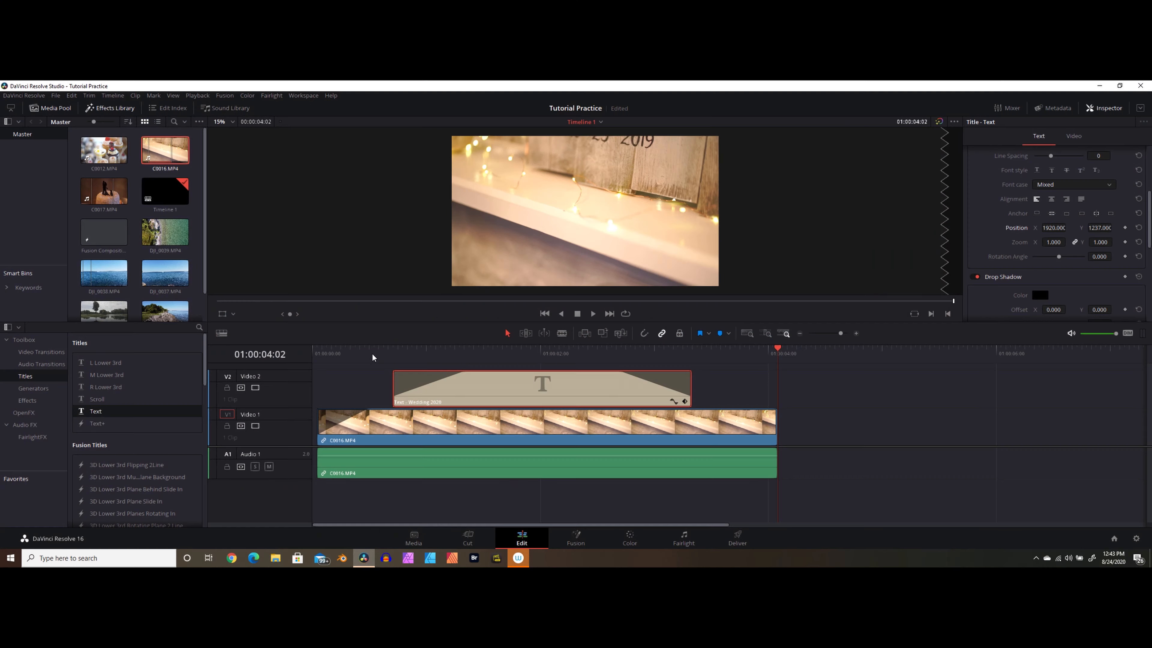
click(593, 313)
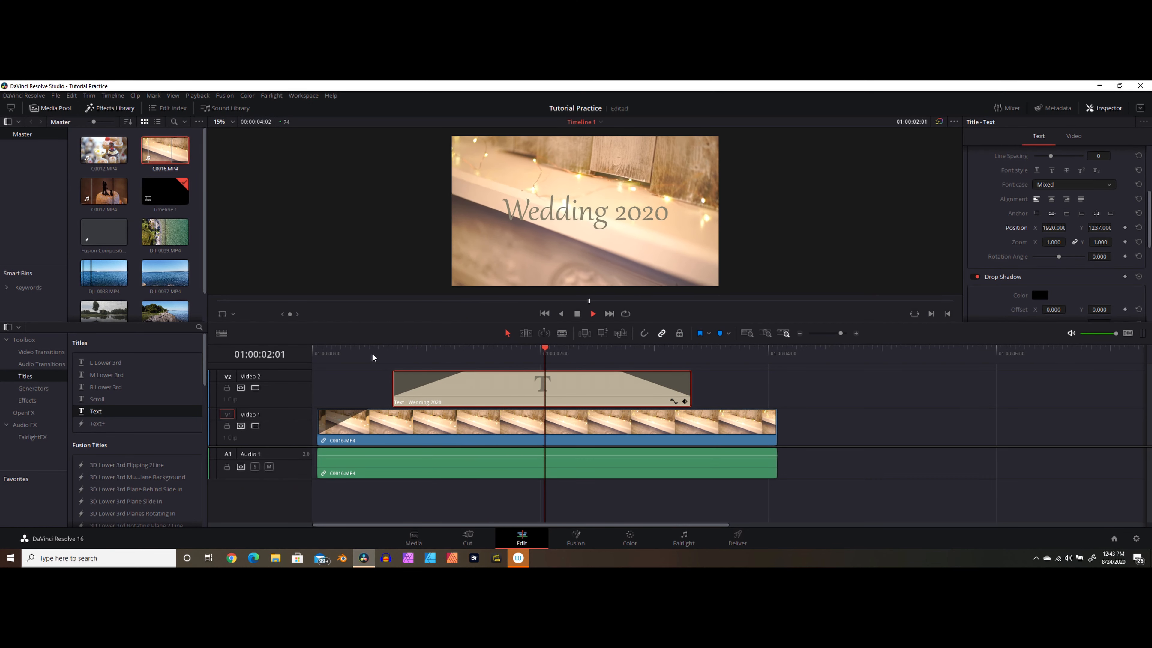